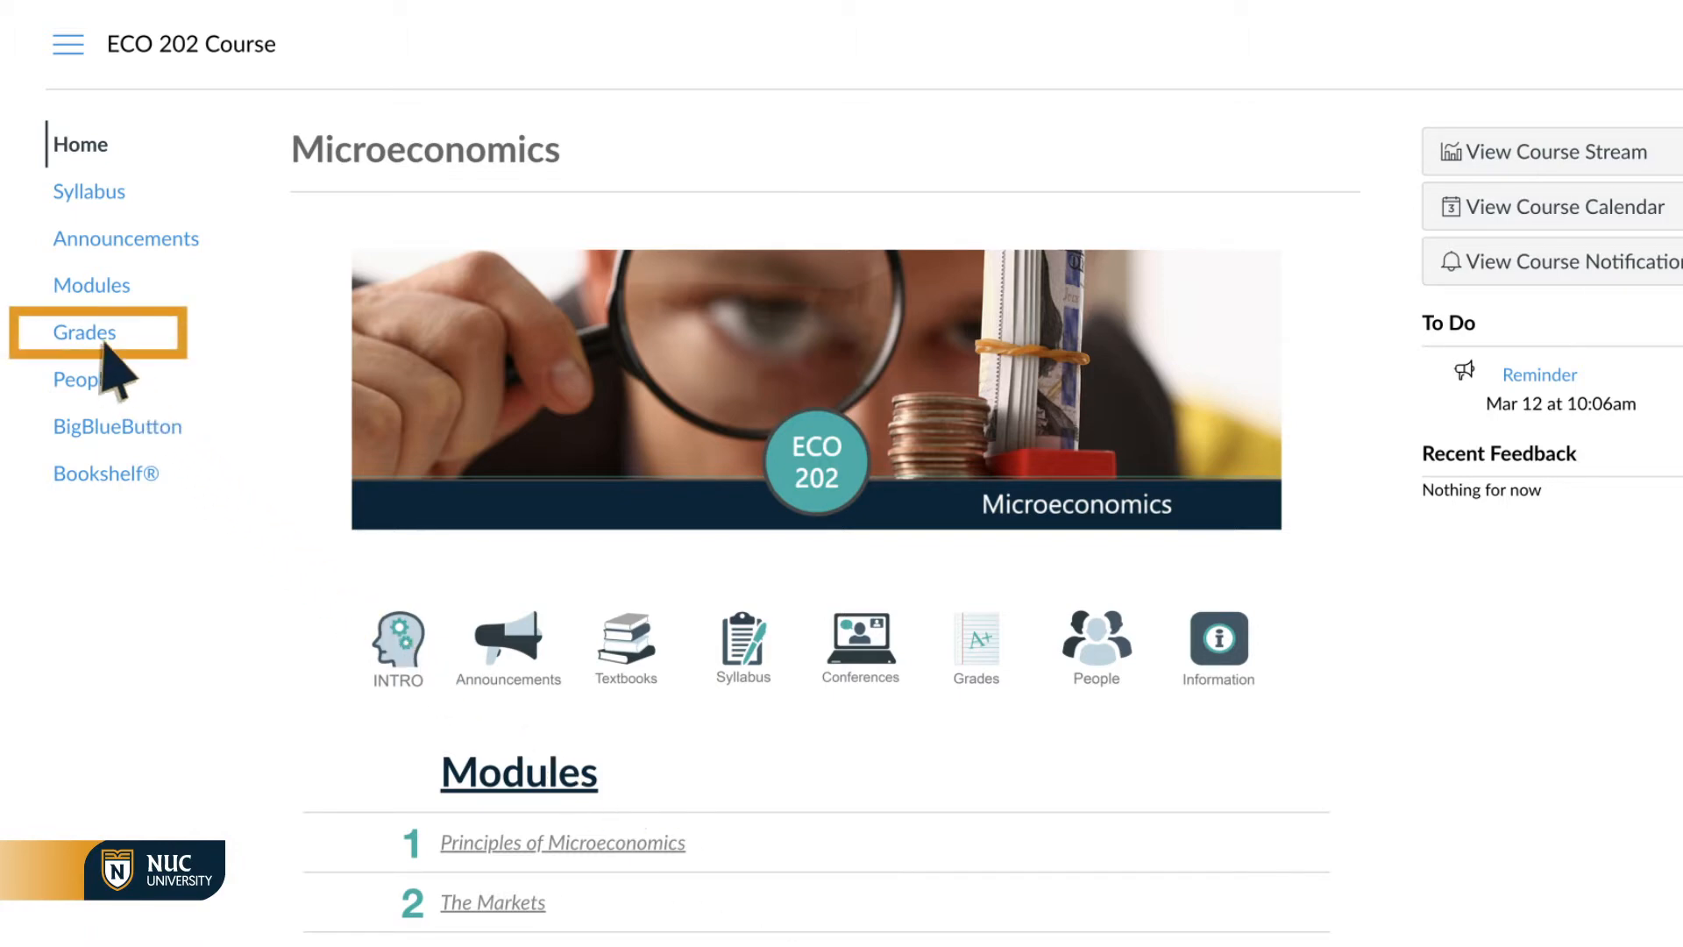
- Go to the Grades page of the Microeconomics course from its left navigation
left_click(84, 331)
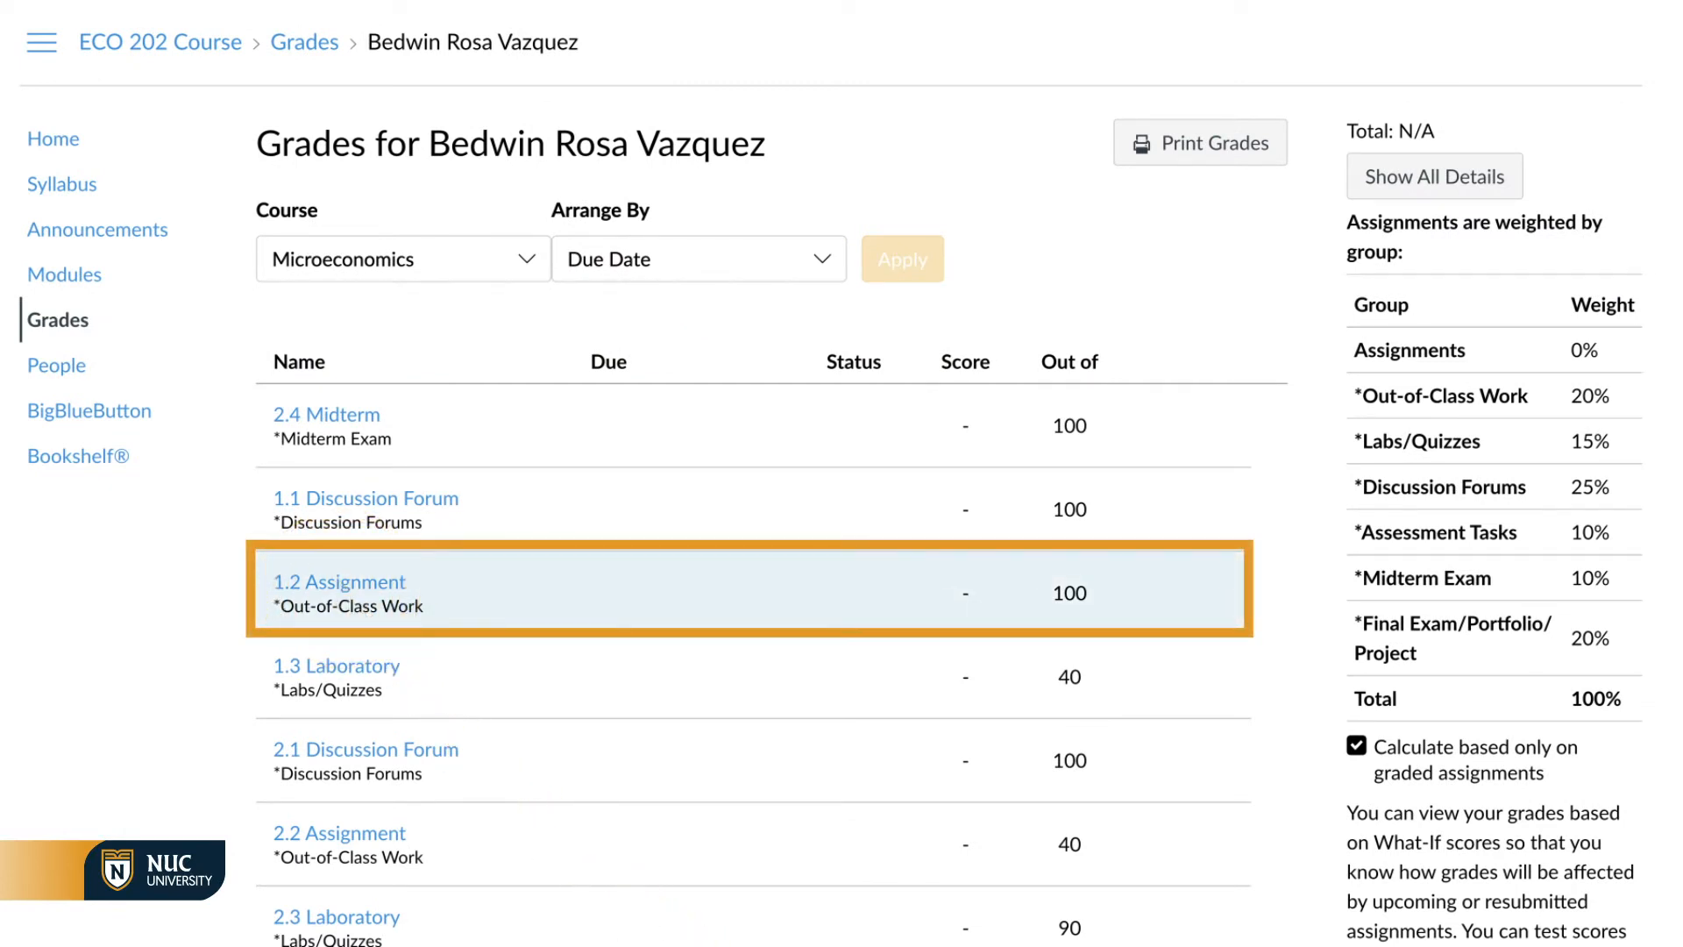
- Open the 1.2 Assignment Submission Details, currently ungraded out of 100
left_click(338, 582)
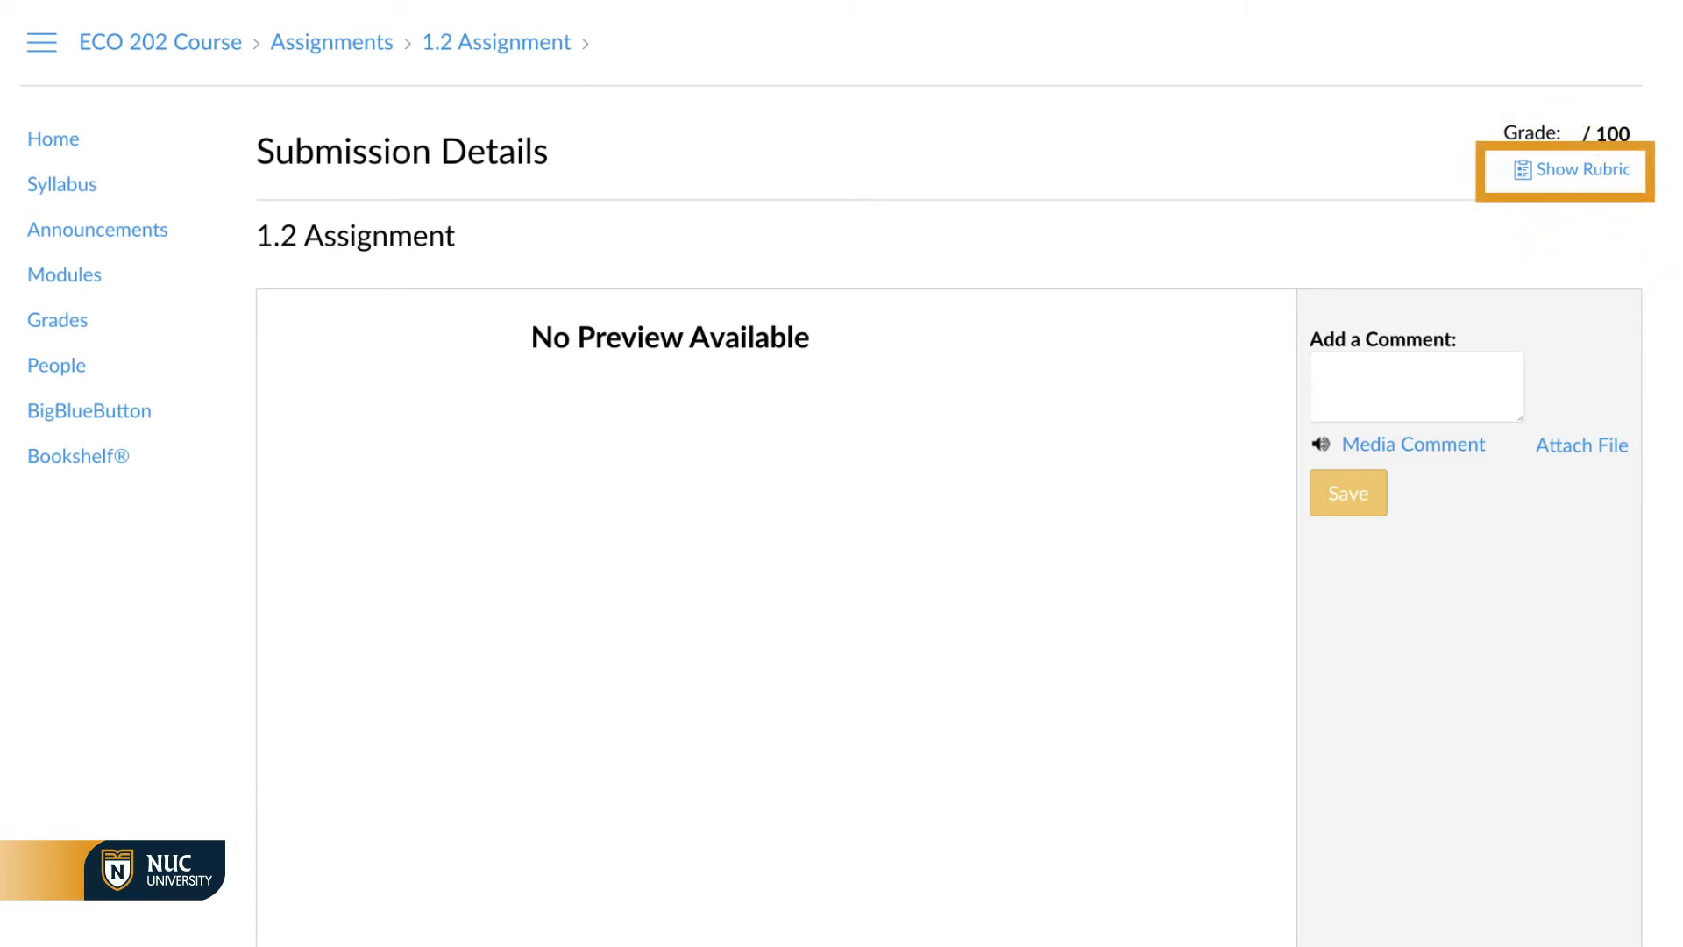
- Show the Assignment 1.2 rubric and review its criteria rated Excellent to Limited
left_click(1576, 170)
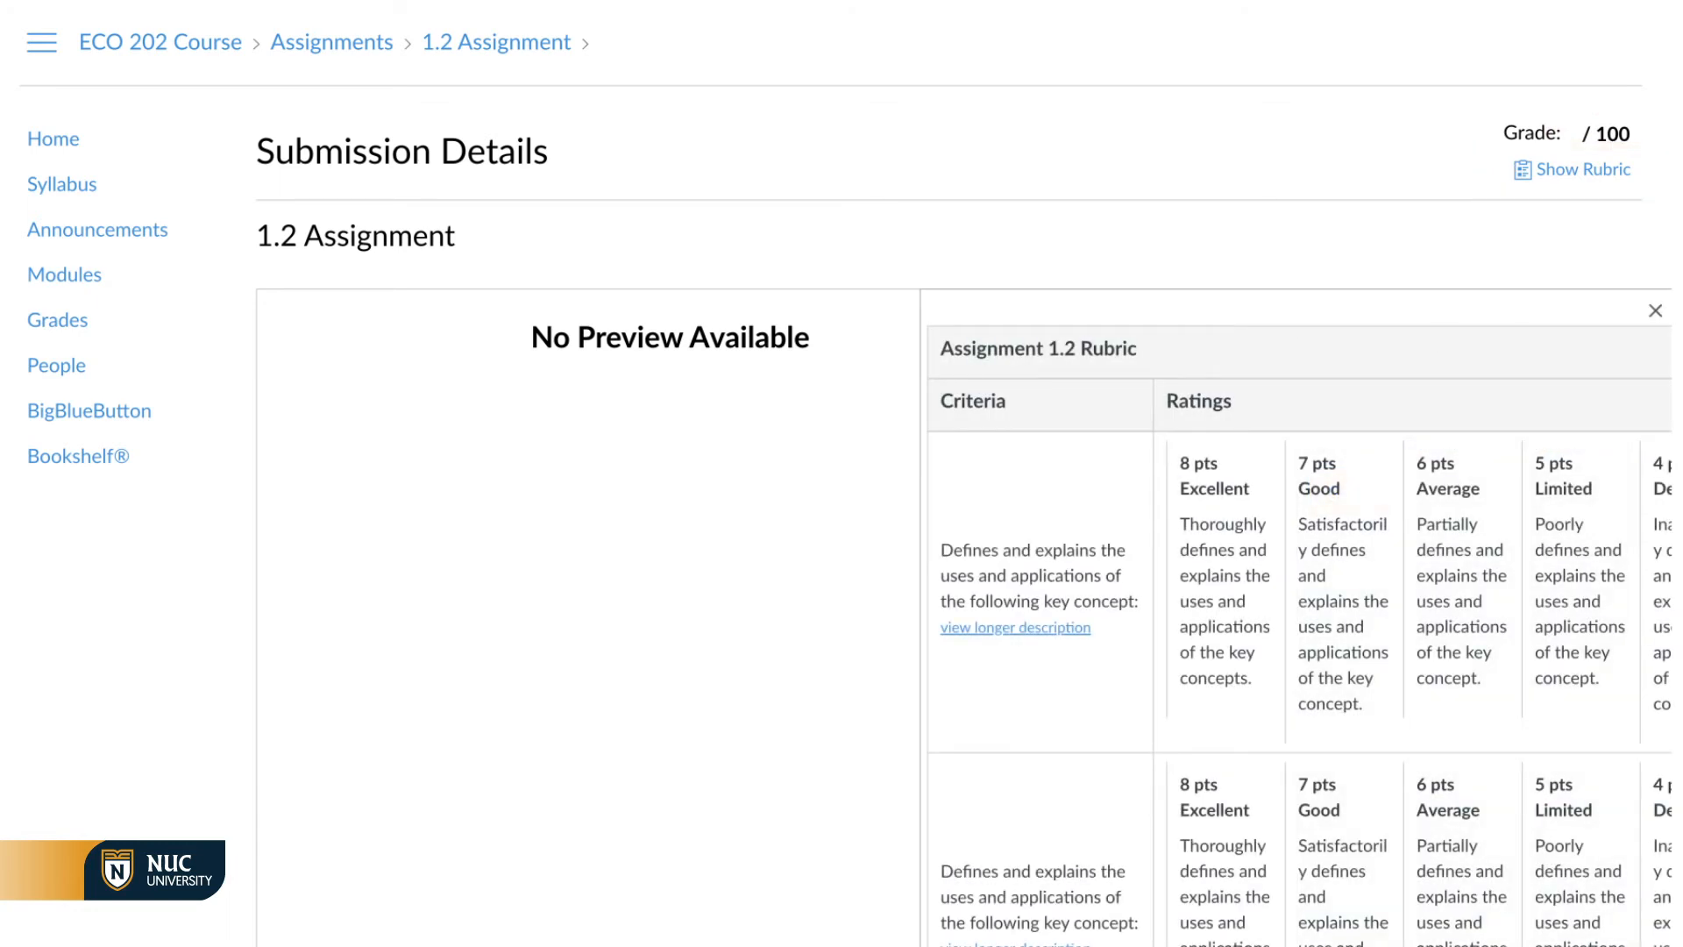
scroll("down", 3)
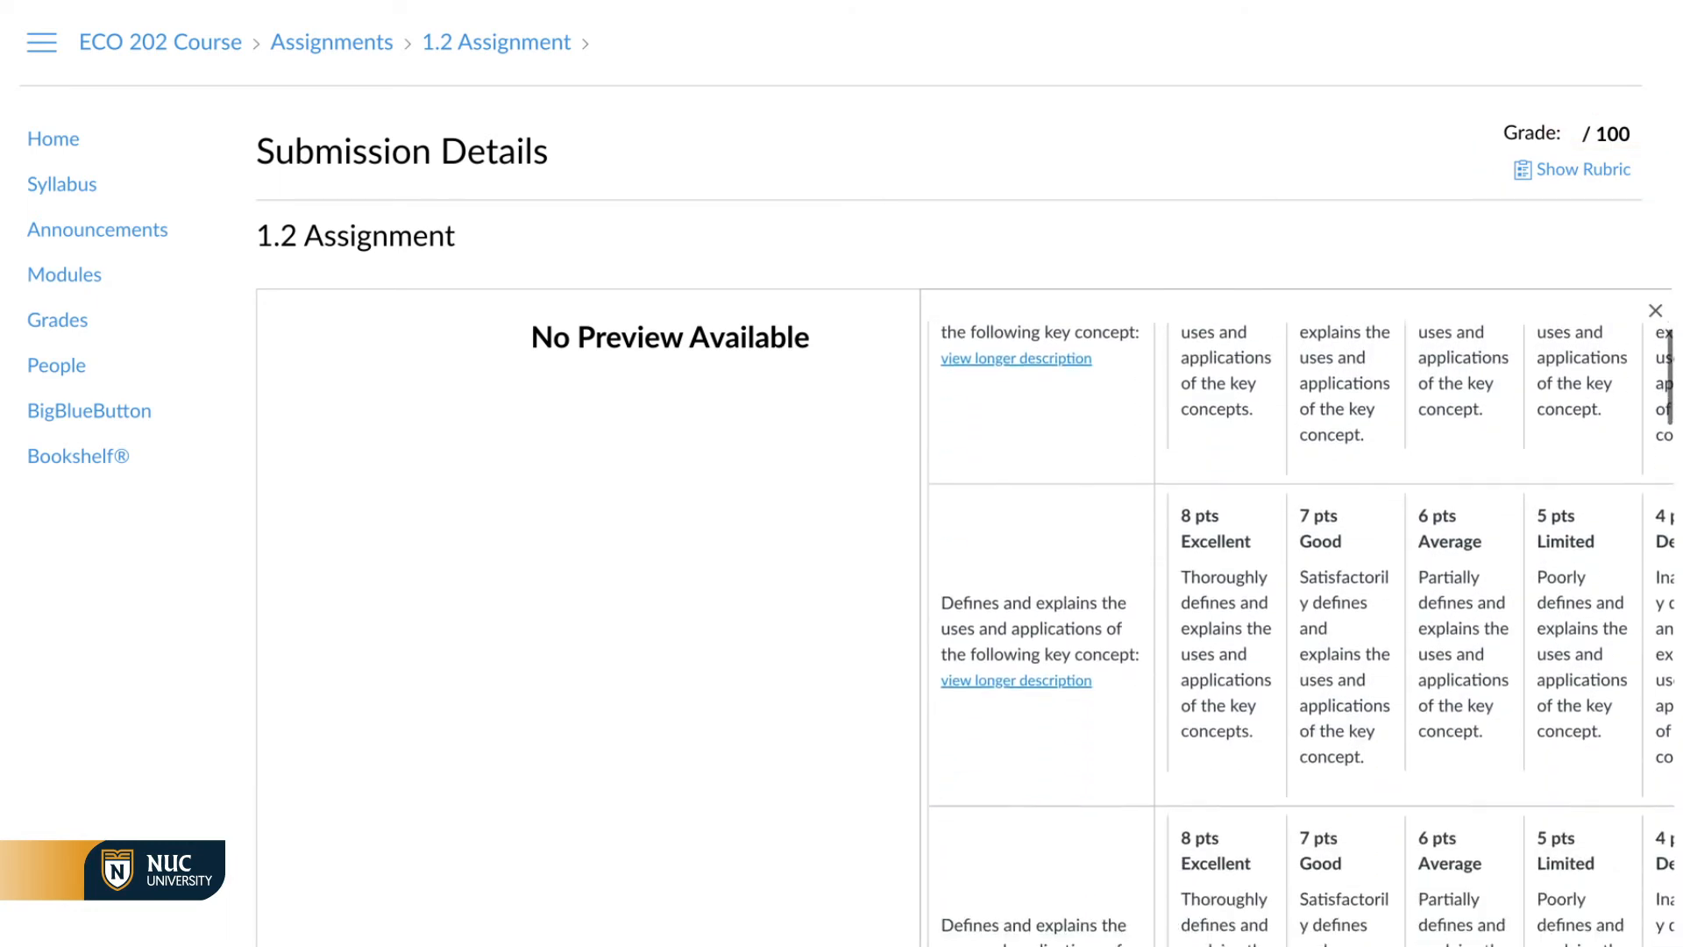
scroll("down", 3)
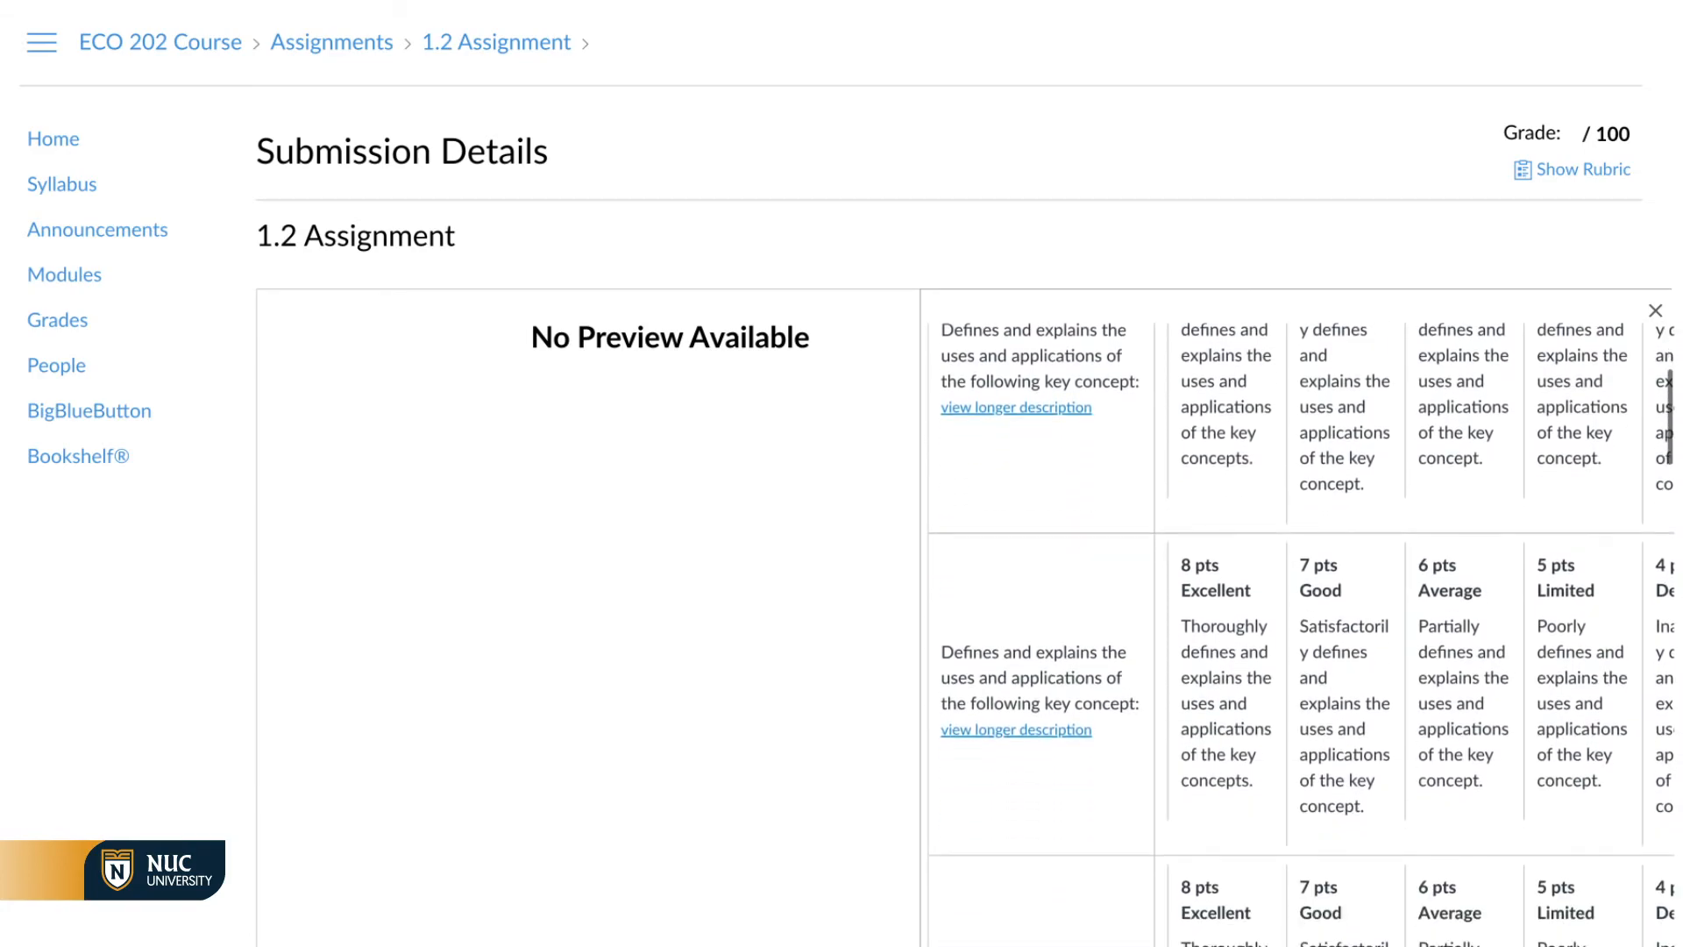